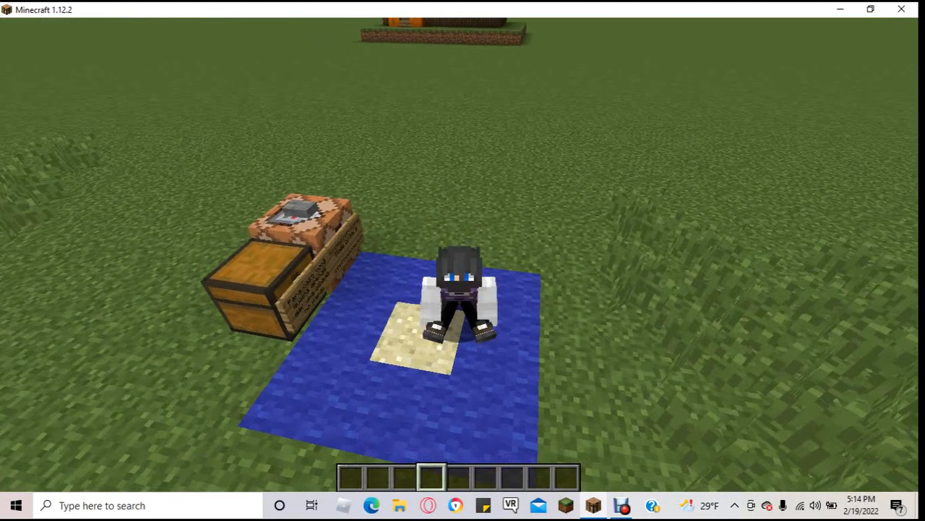
Pause the game to bring up the Game Menu
key("Escape")
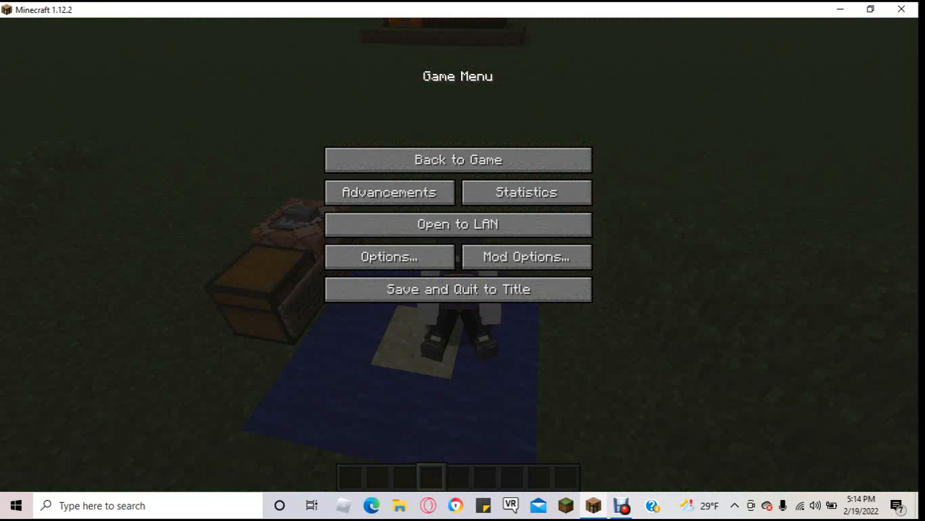